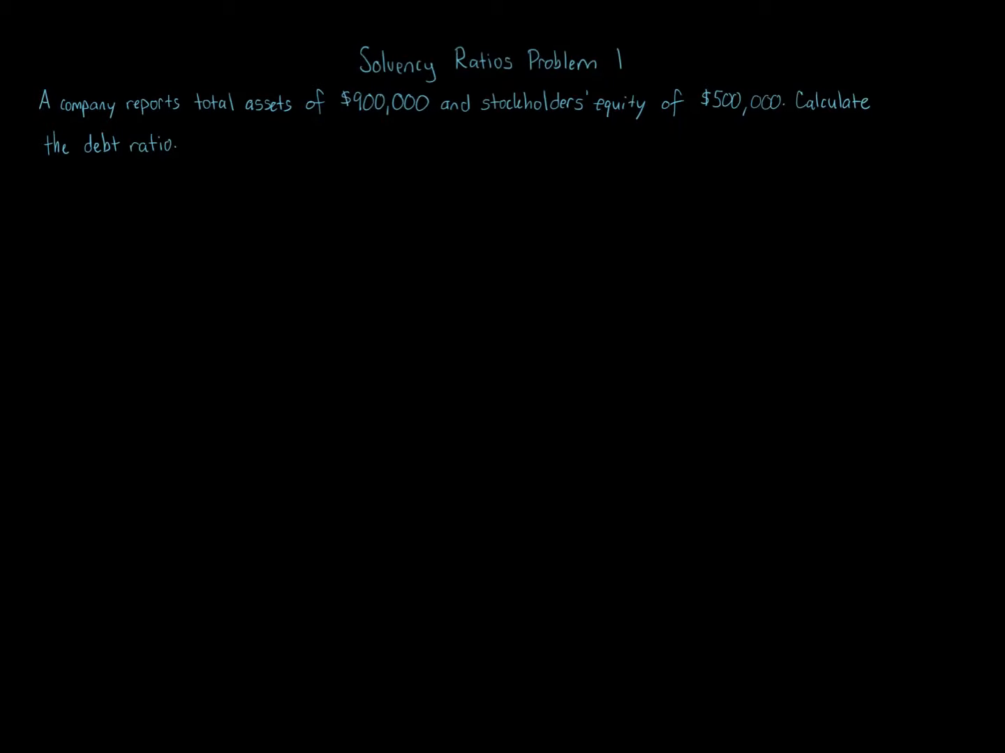
Underline 'debt ratio' in the problem statement with the red pen
drag(82, 159, 170, 159)
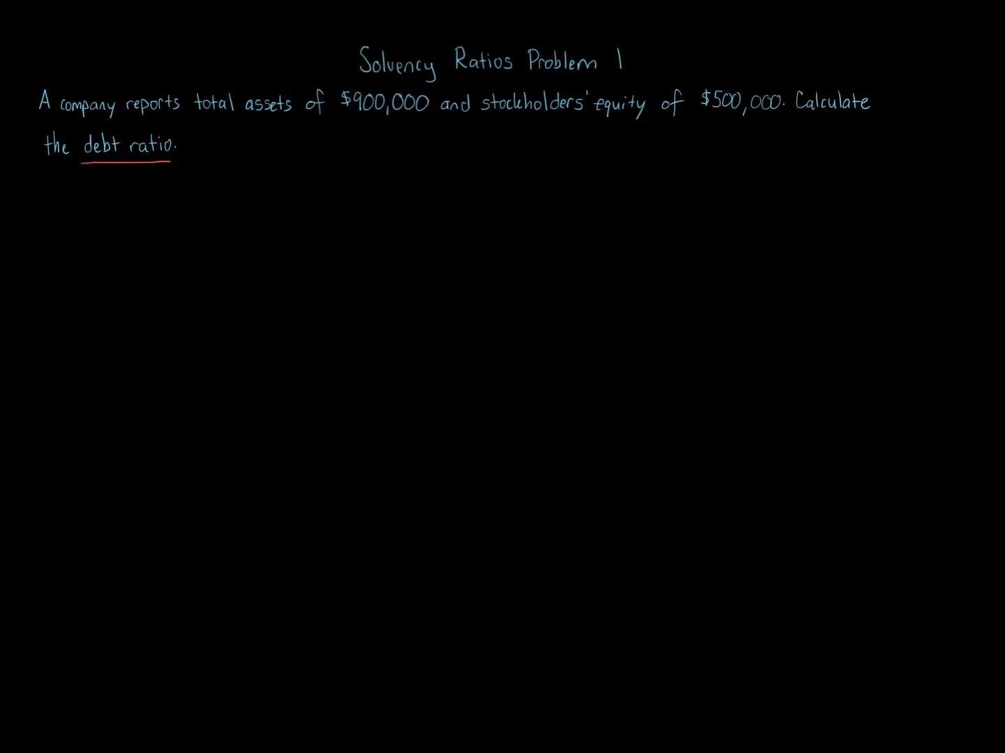
Handwrite 'Total Liabilities' over 'Total Assets' in red, followed by '=' and a blank fraction
text(Tot)
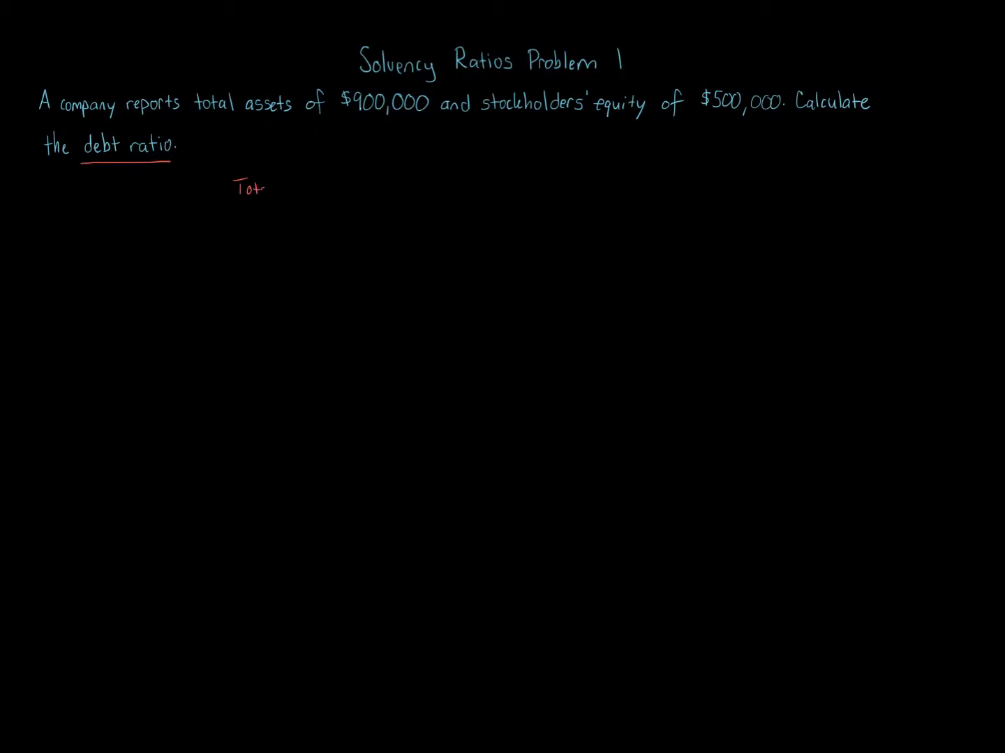
text(Total Li)
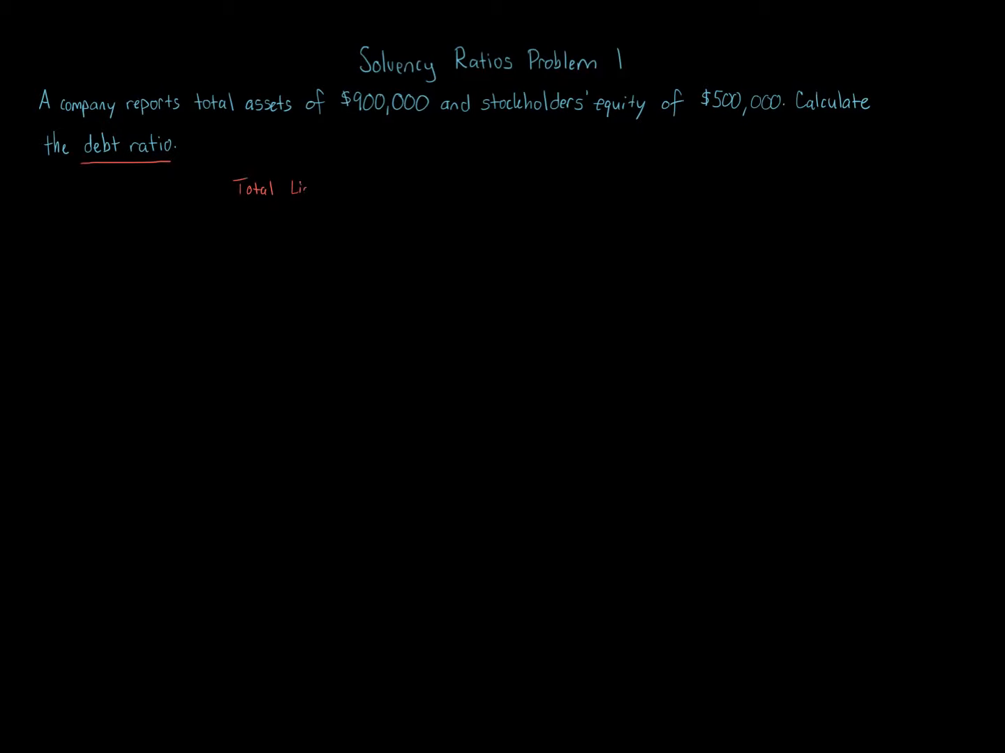
text(Liabilities)
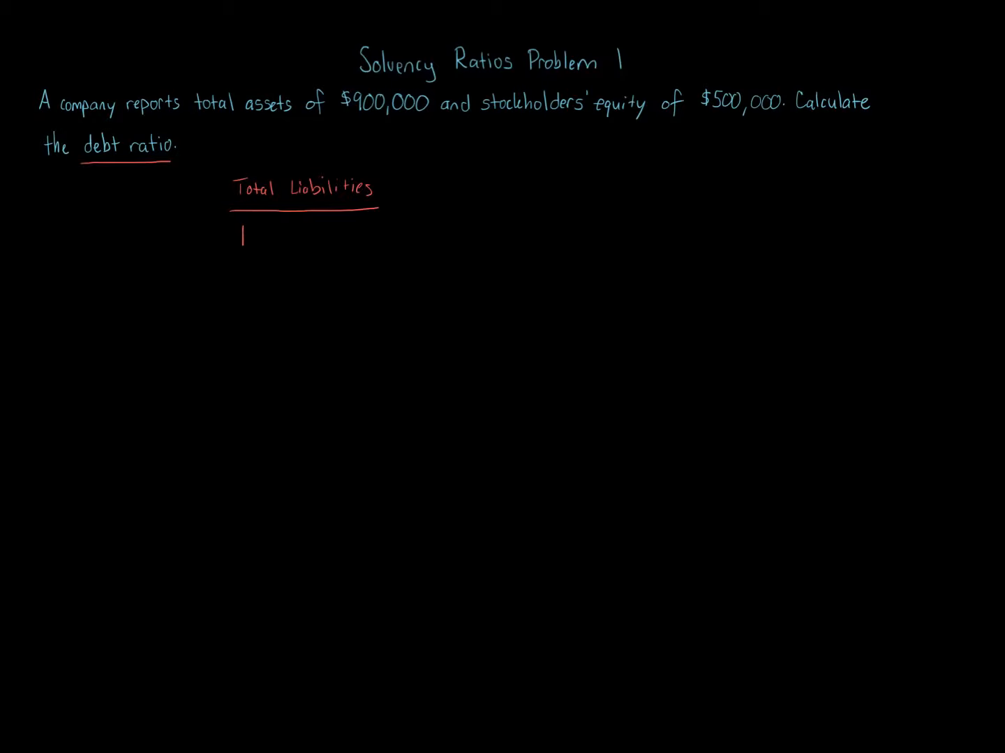
text(Total)
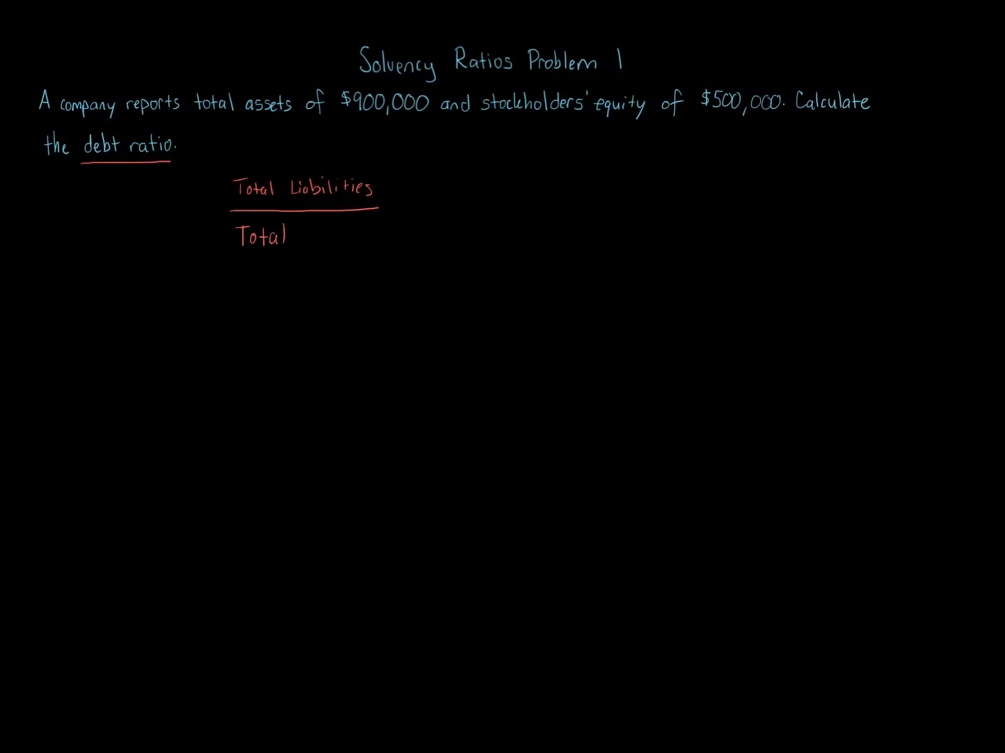
text(Assel)
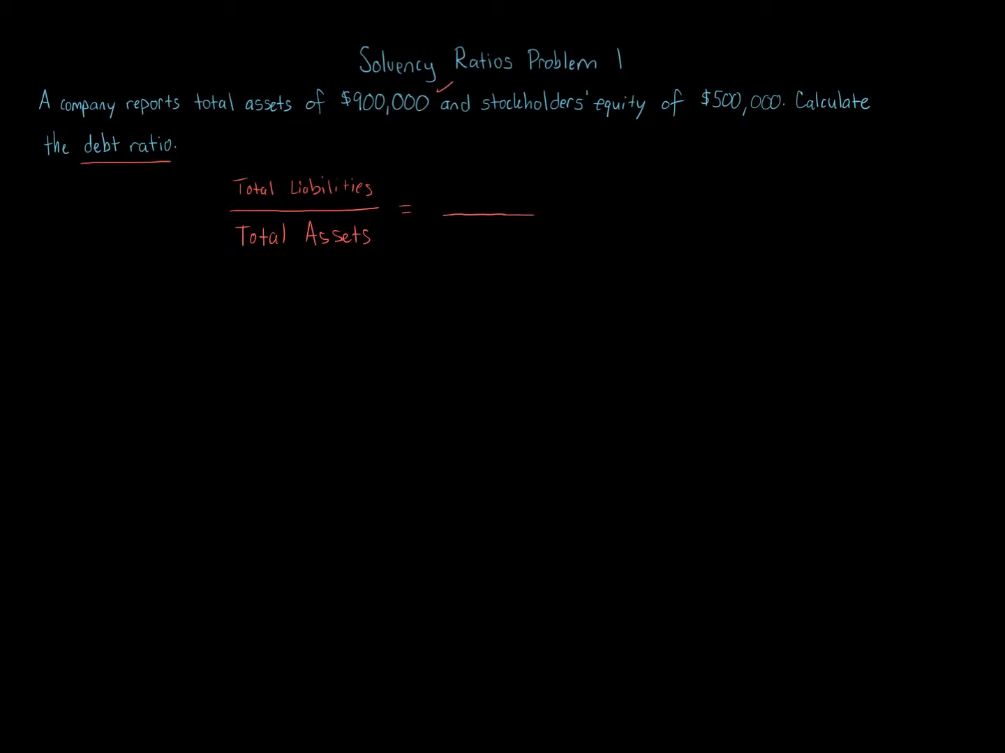
Write 900,000 as the denominator of the blank fraction
text(900,000)
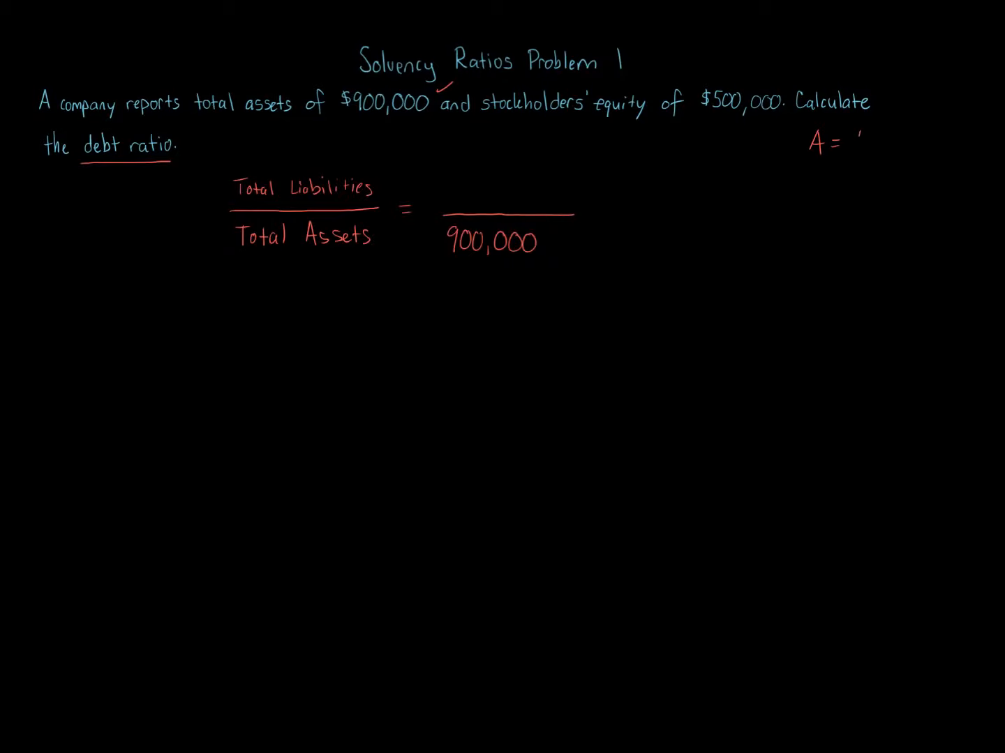
Write A = L + SE and substitute 900,000 = L + 500,000
text(L + SF)
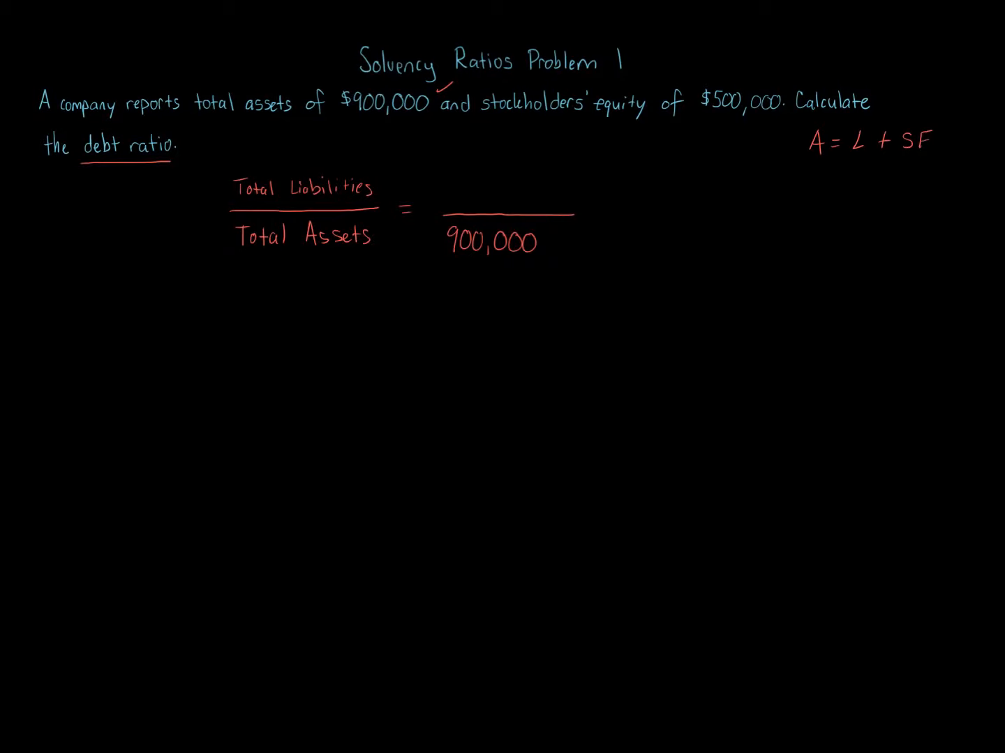
text(9)
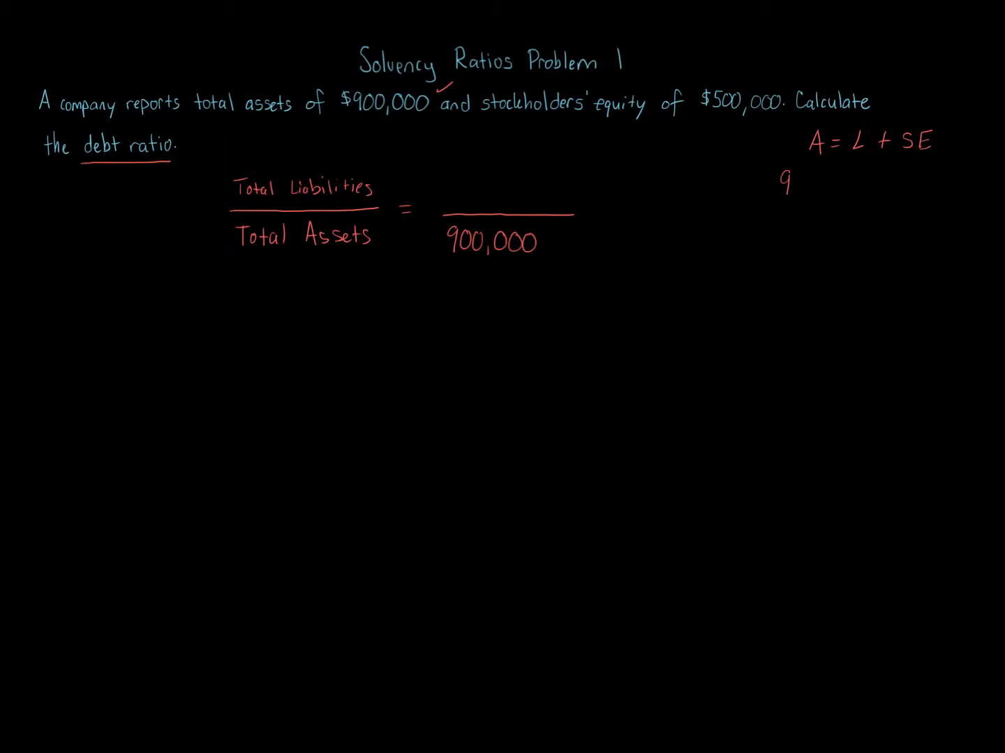
text(900,000 = L +)
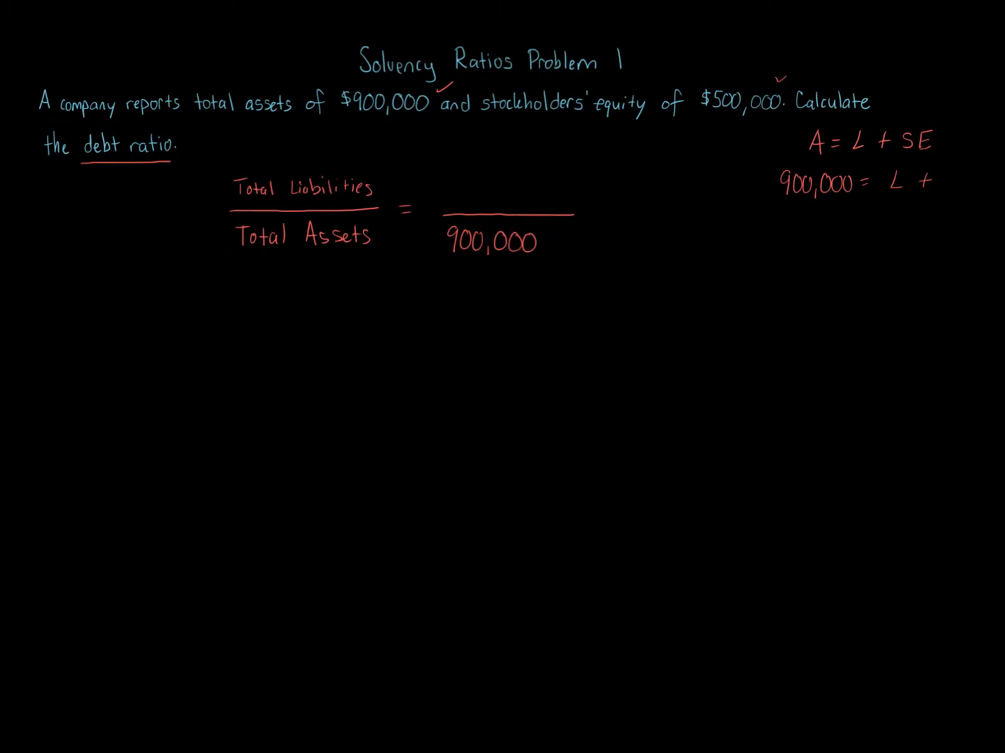
text(500,000)
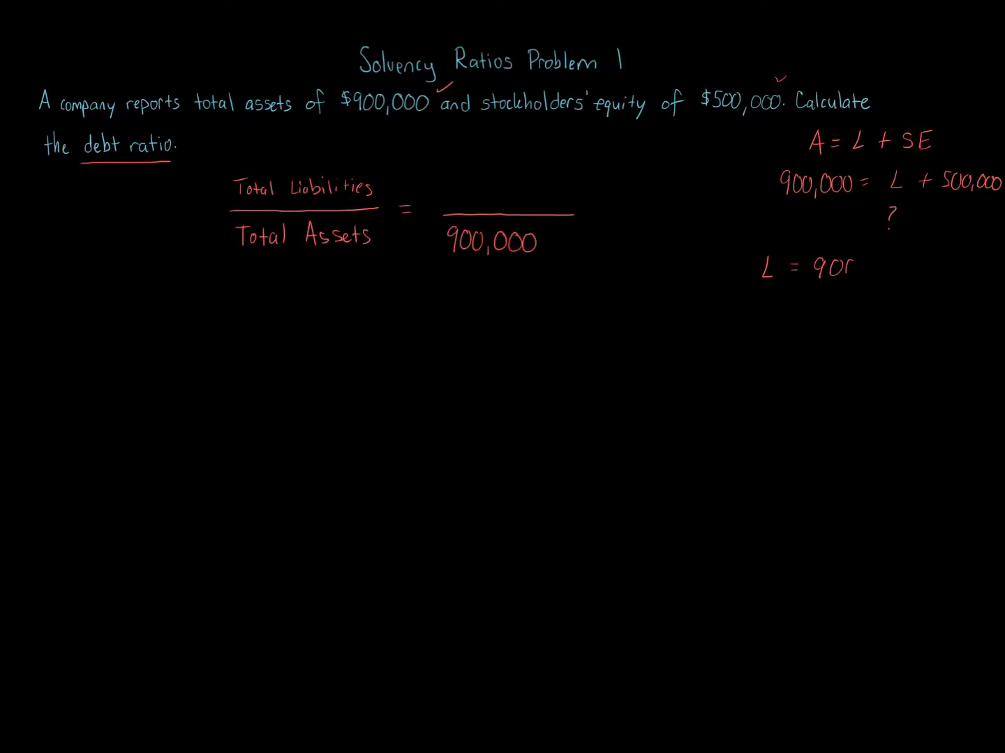
Solve L = 900,000 − 500,000 = 400,000
text(900,000)
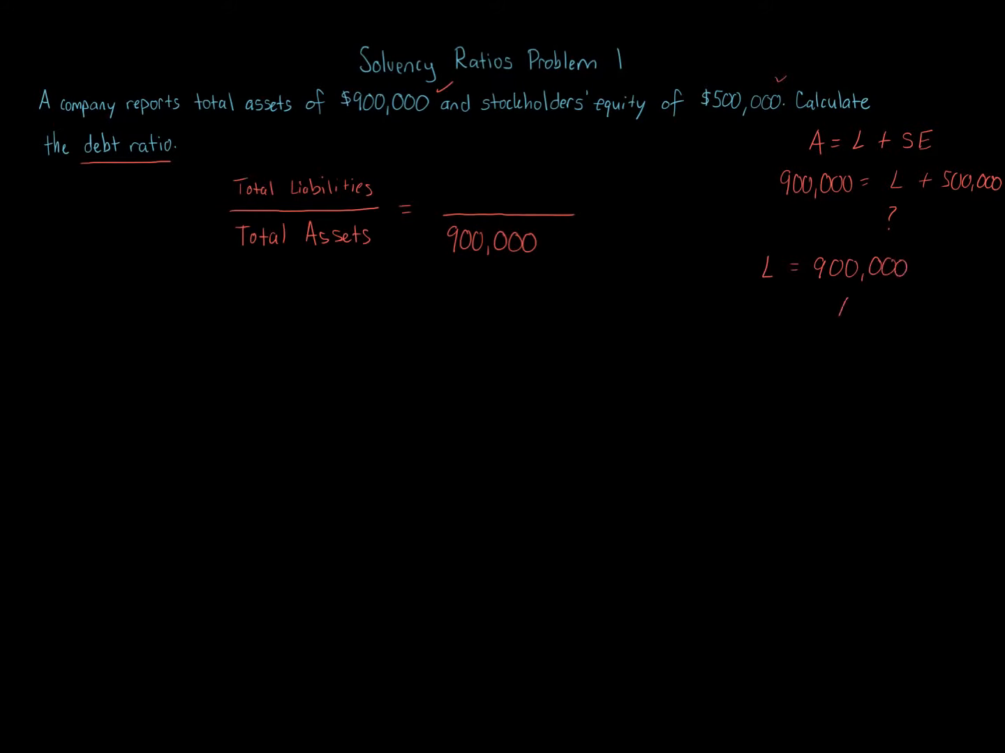
text(- A)
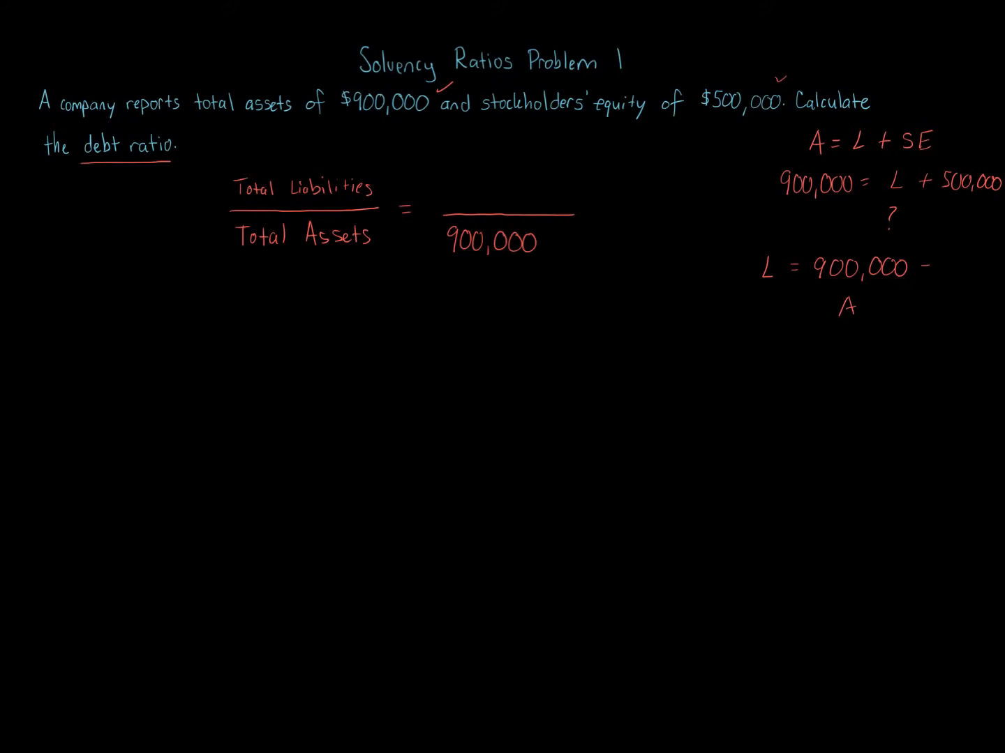
text(500,000)
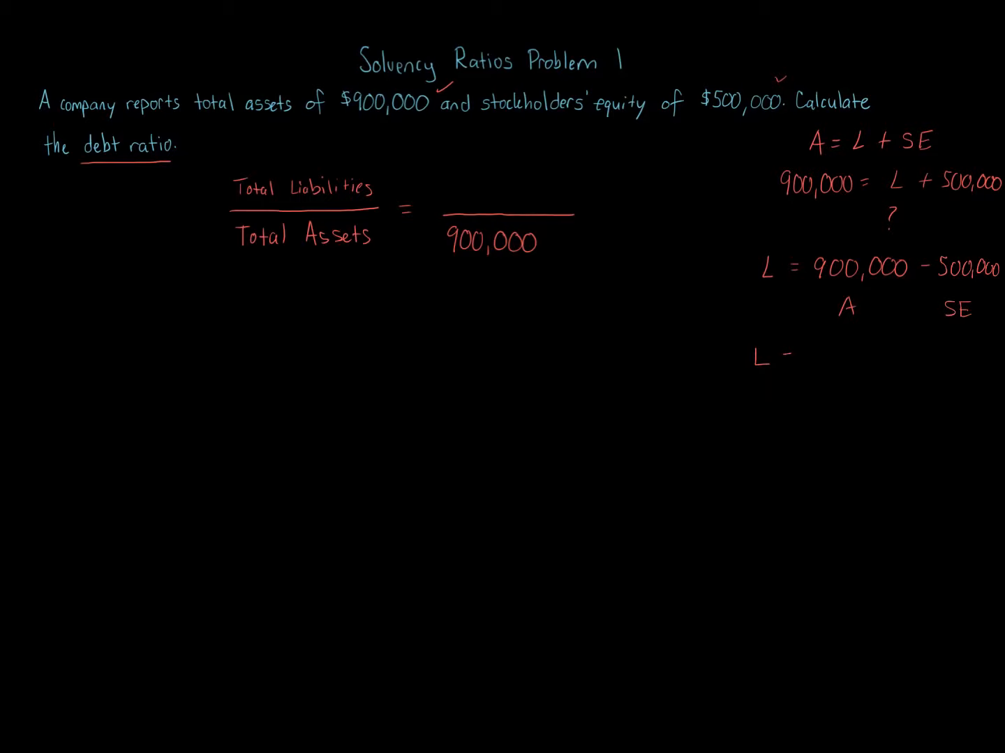
text(400,000)
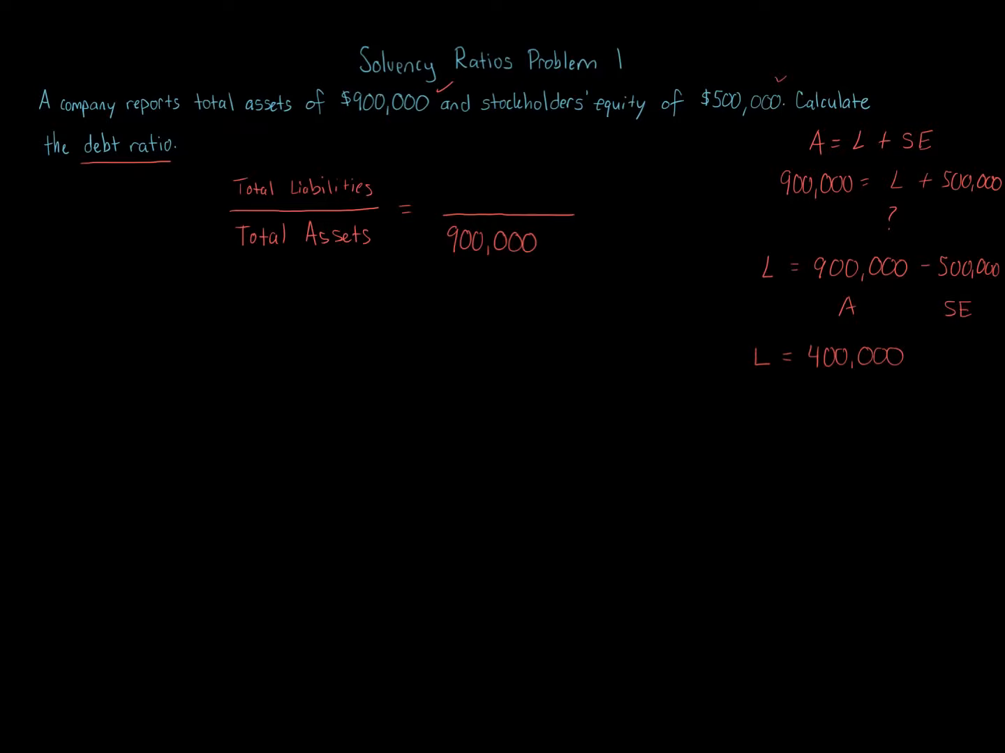
Write 400,000 into the numerator of the debt ratio fraction
text(4)
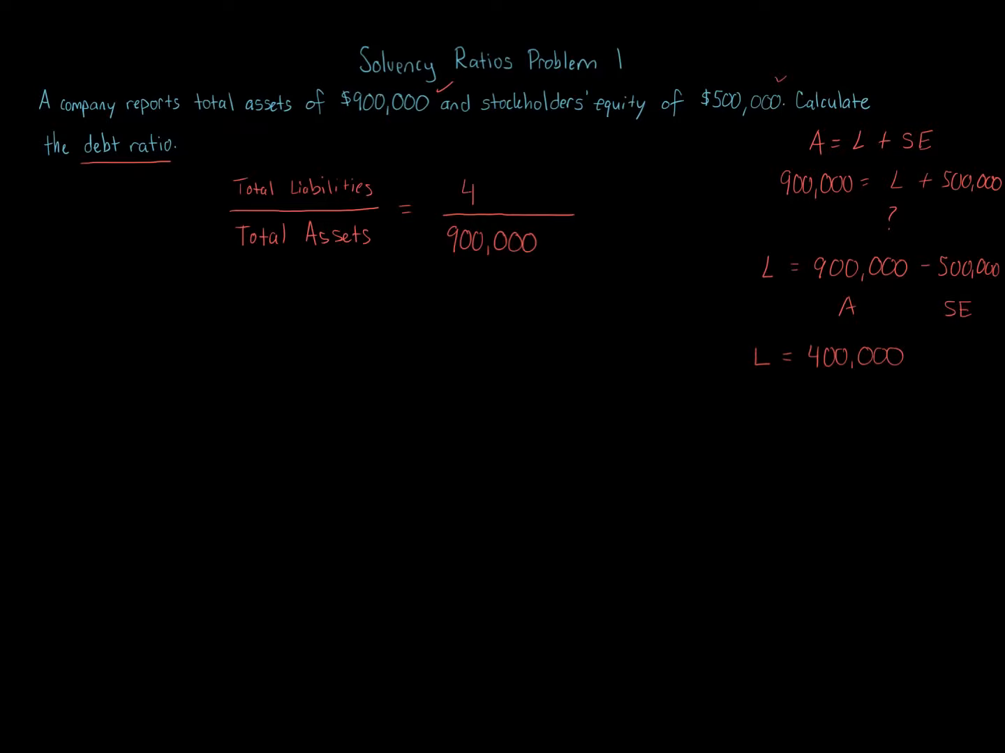
text(400,00)
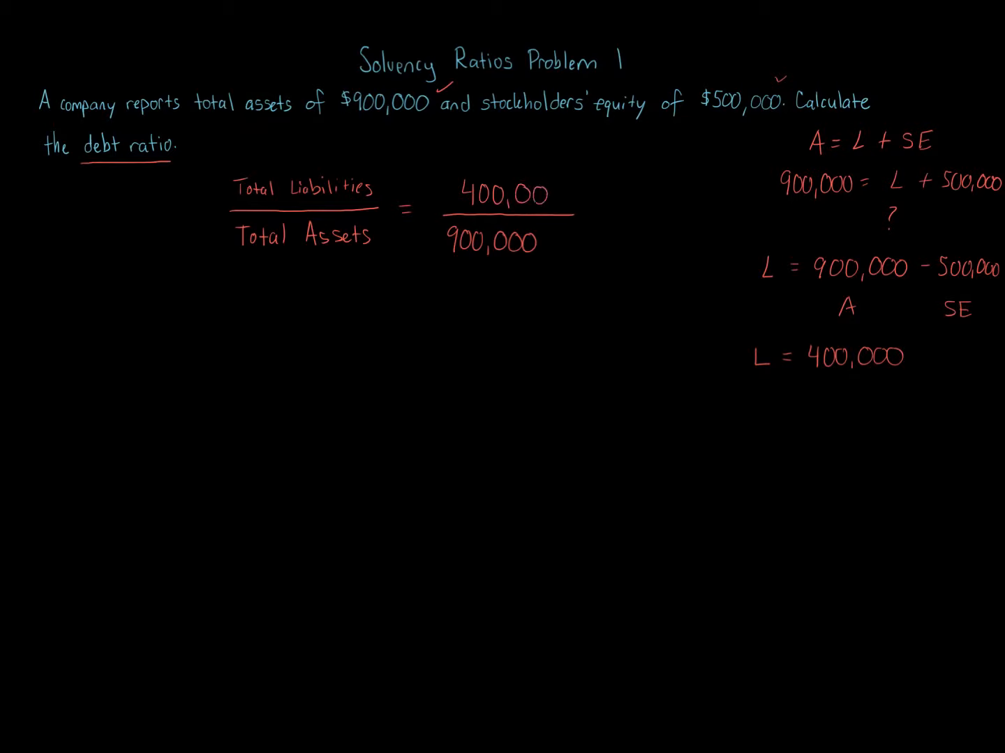